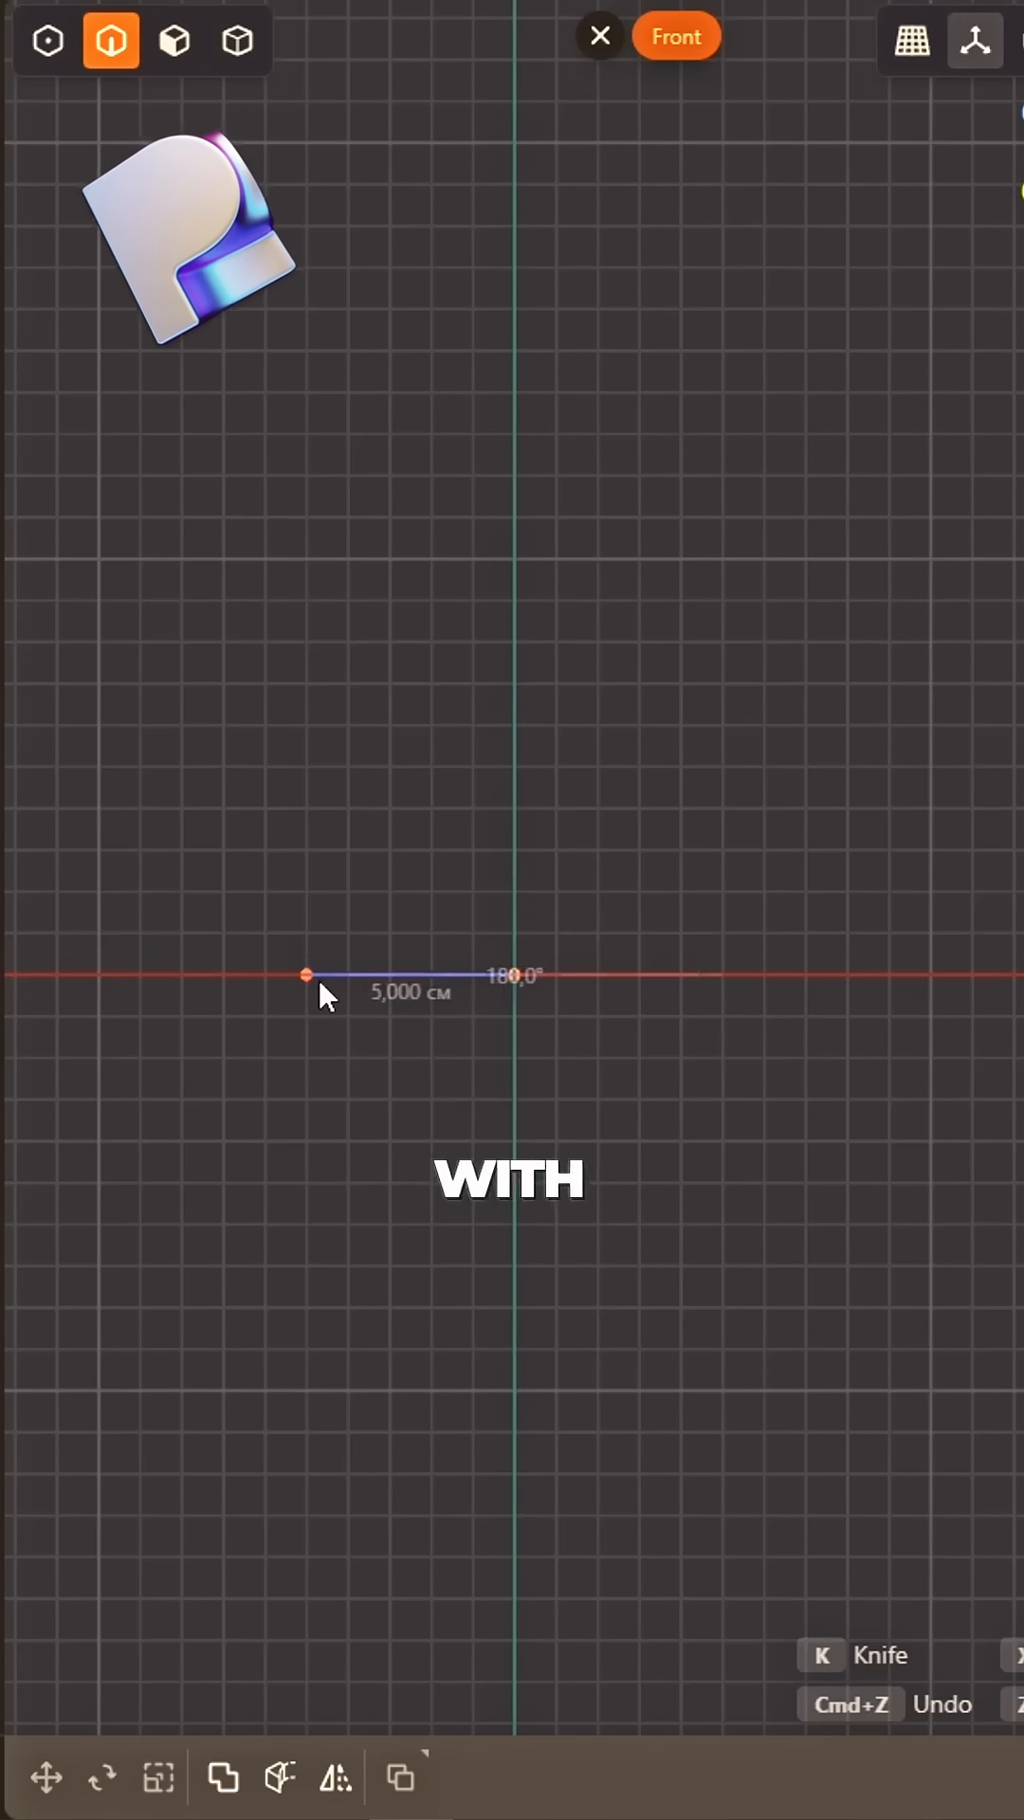
# Place the start point of the 5 cm horizontal base line left of the origin in Front view.
pyautogui.click(100, 1777)
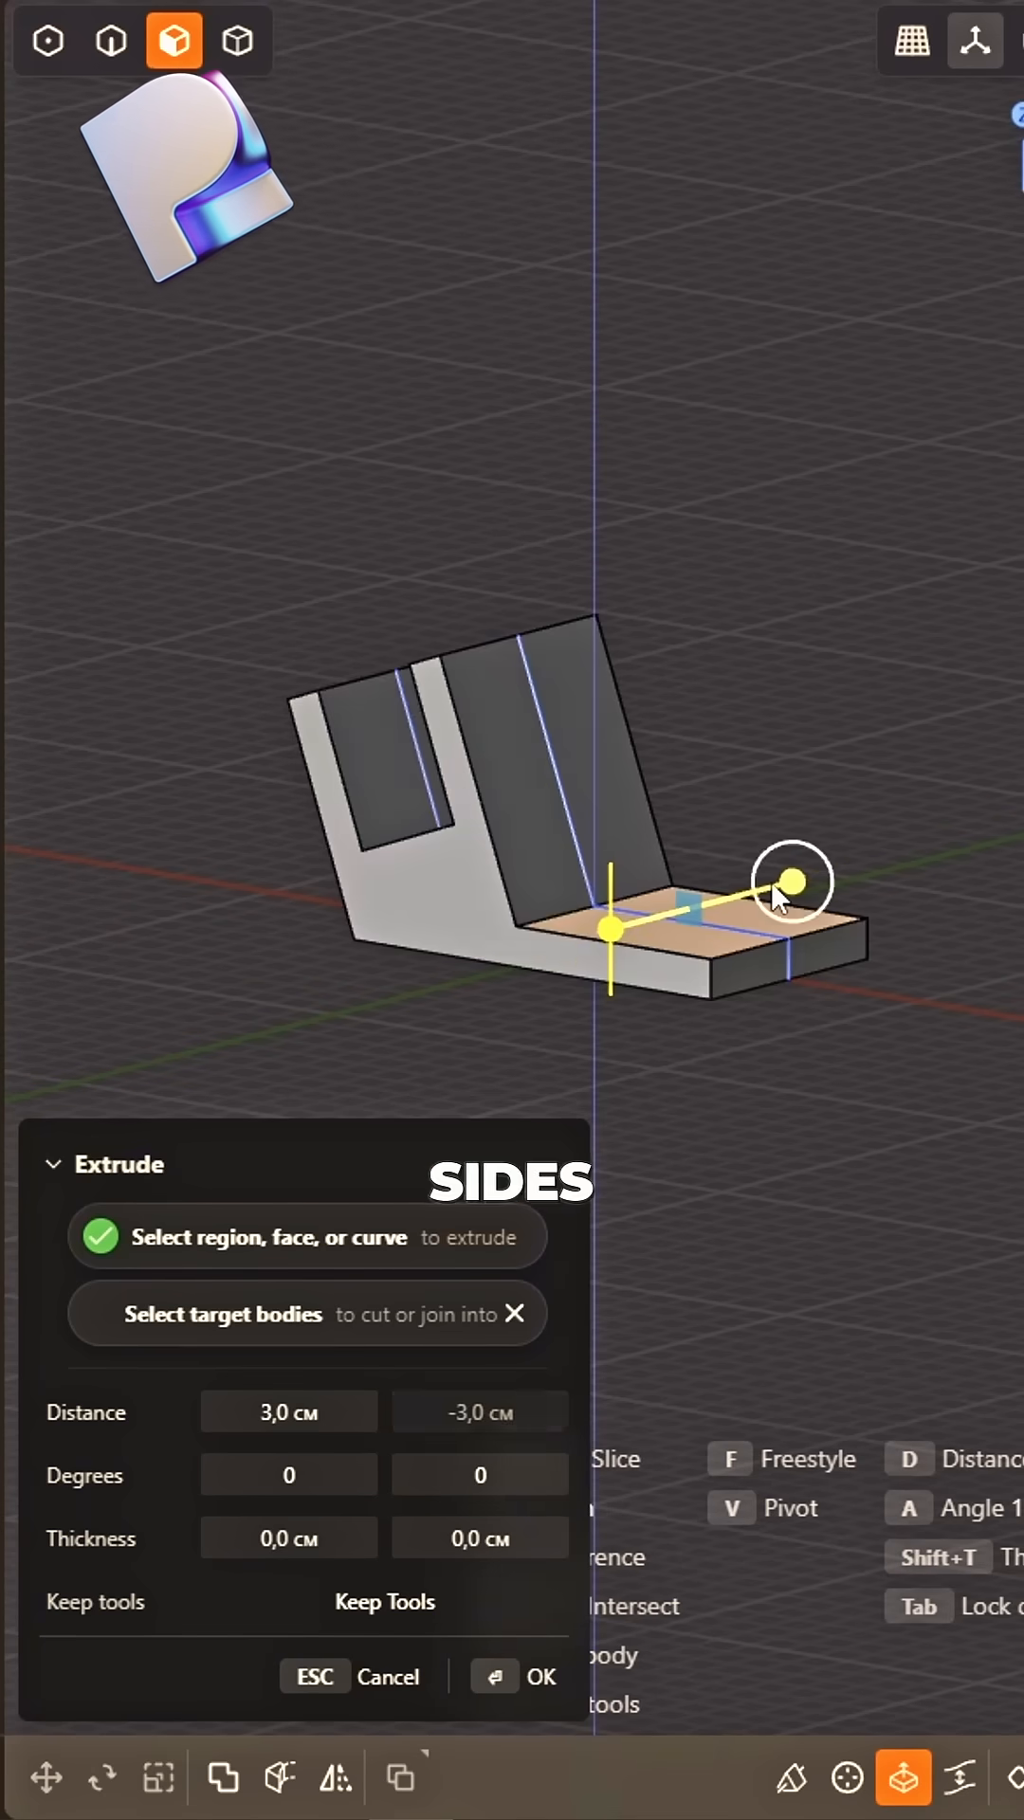
# Extrude the bracket base face 3 cm and export the part as an OBJ file.
pyautogui.click(110, 40)
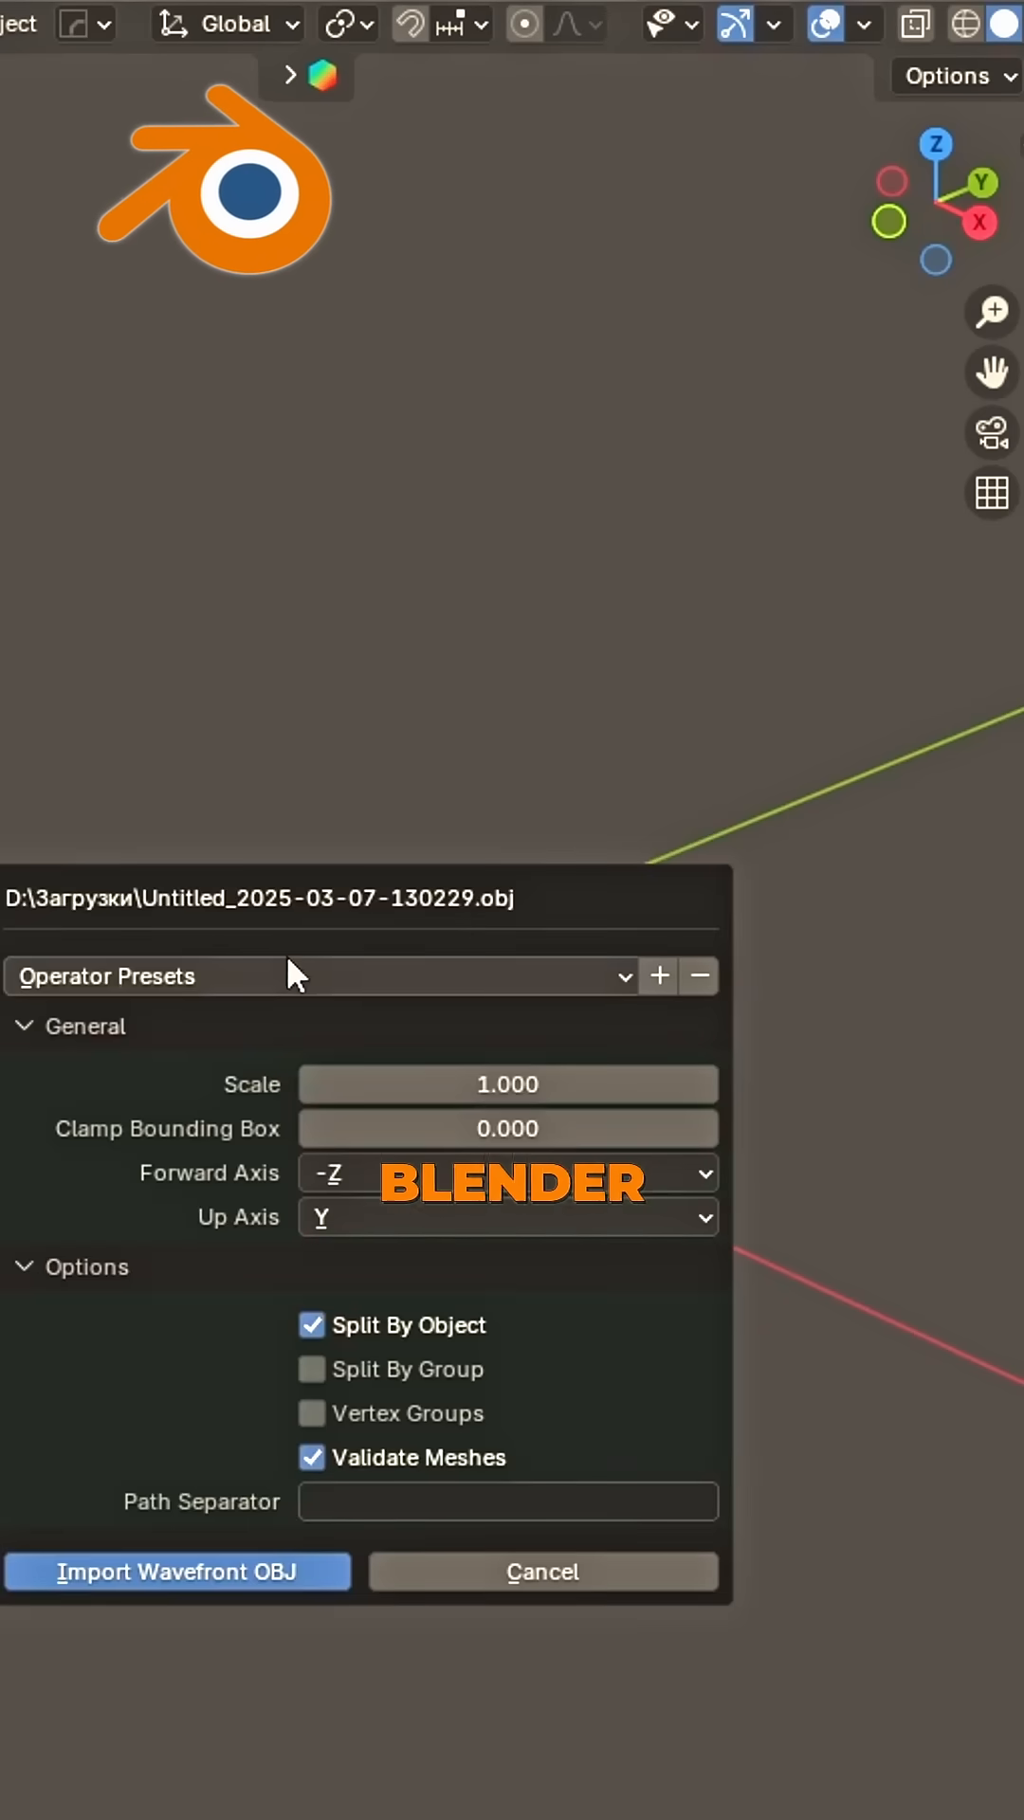
# Import the bracket OBJ, select the mesh and remesh it with Quad Remesher at 1000 quads.
pyautogui.click(178, 1572)
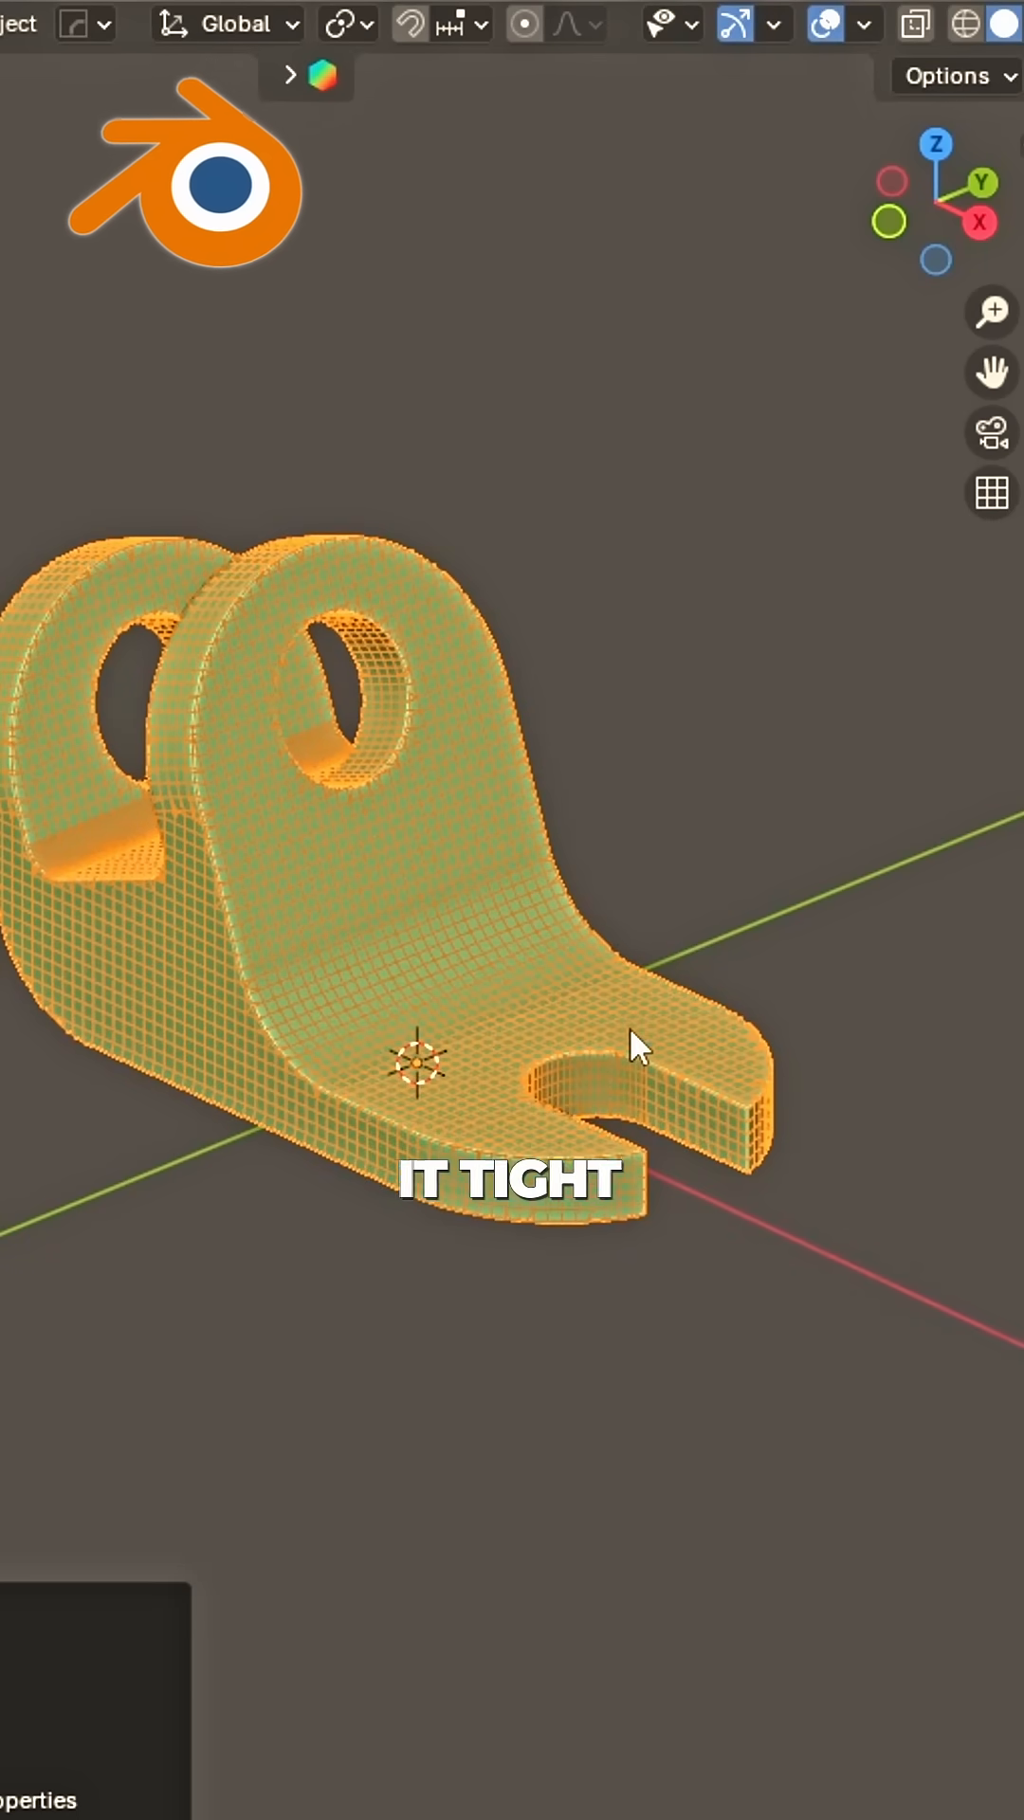
pyautogui.click(1005, 755)
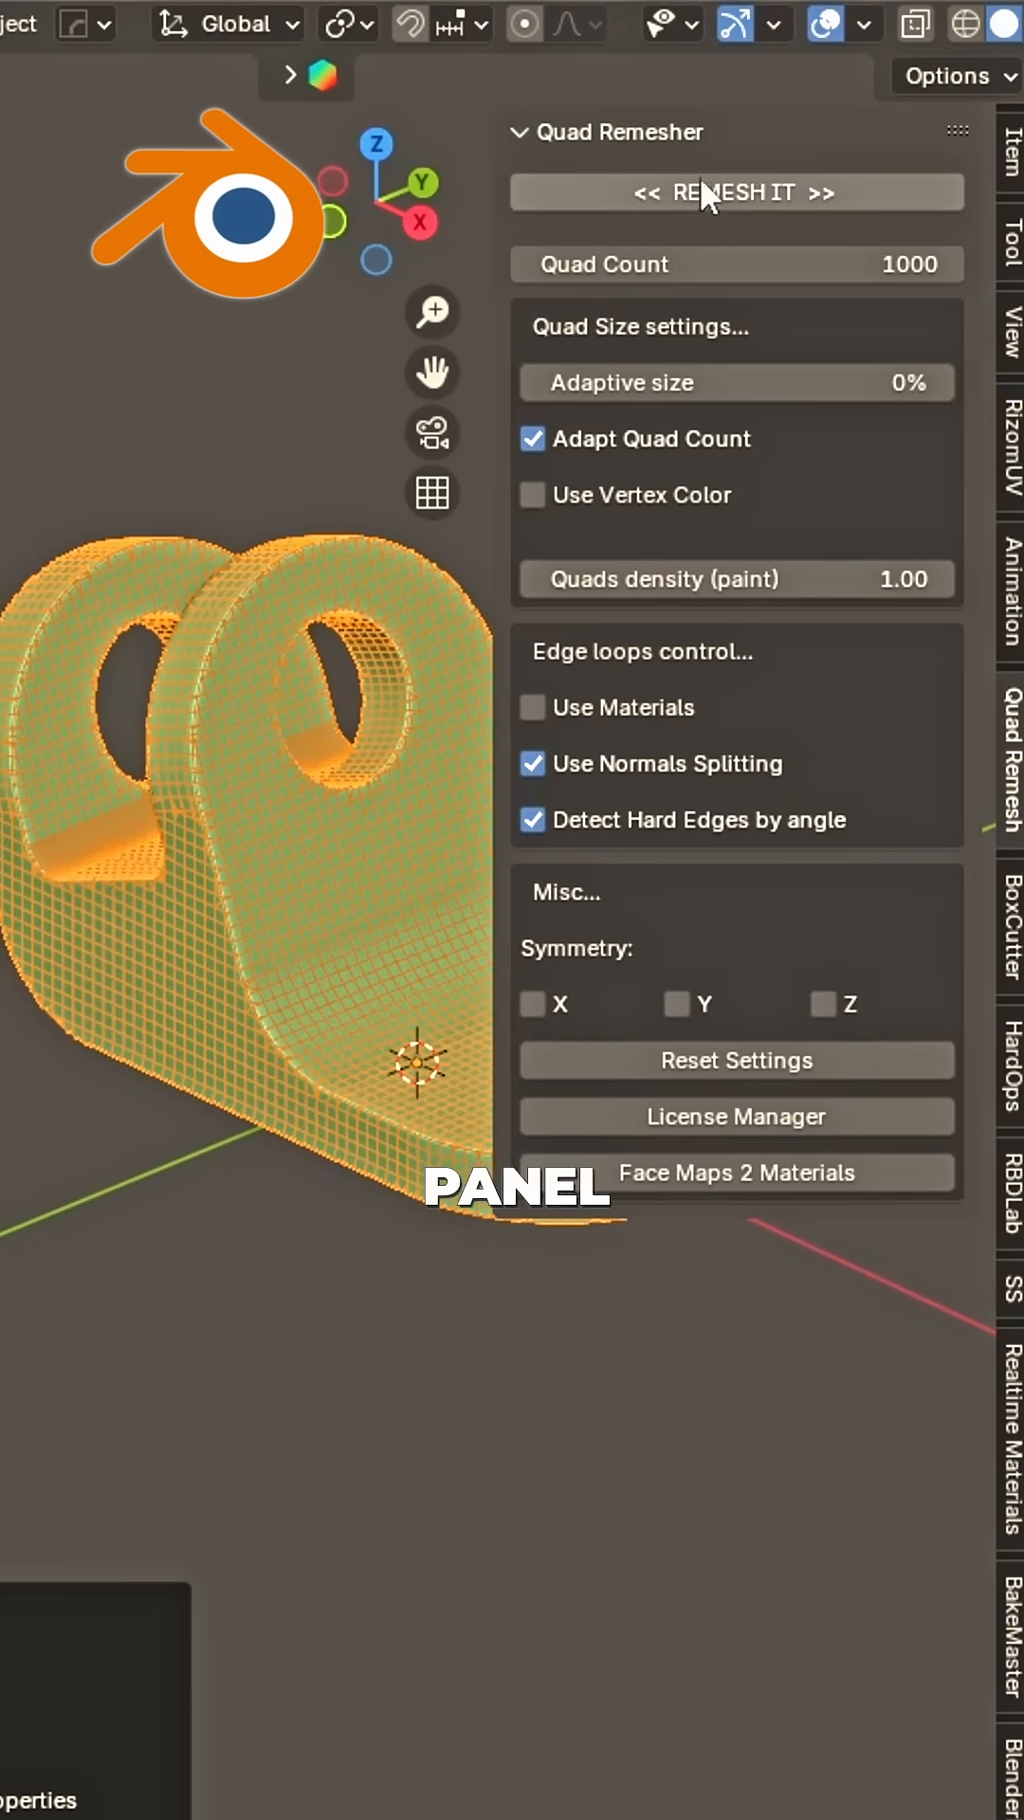
pyautogui.click(735, 193)
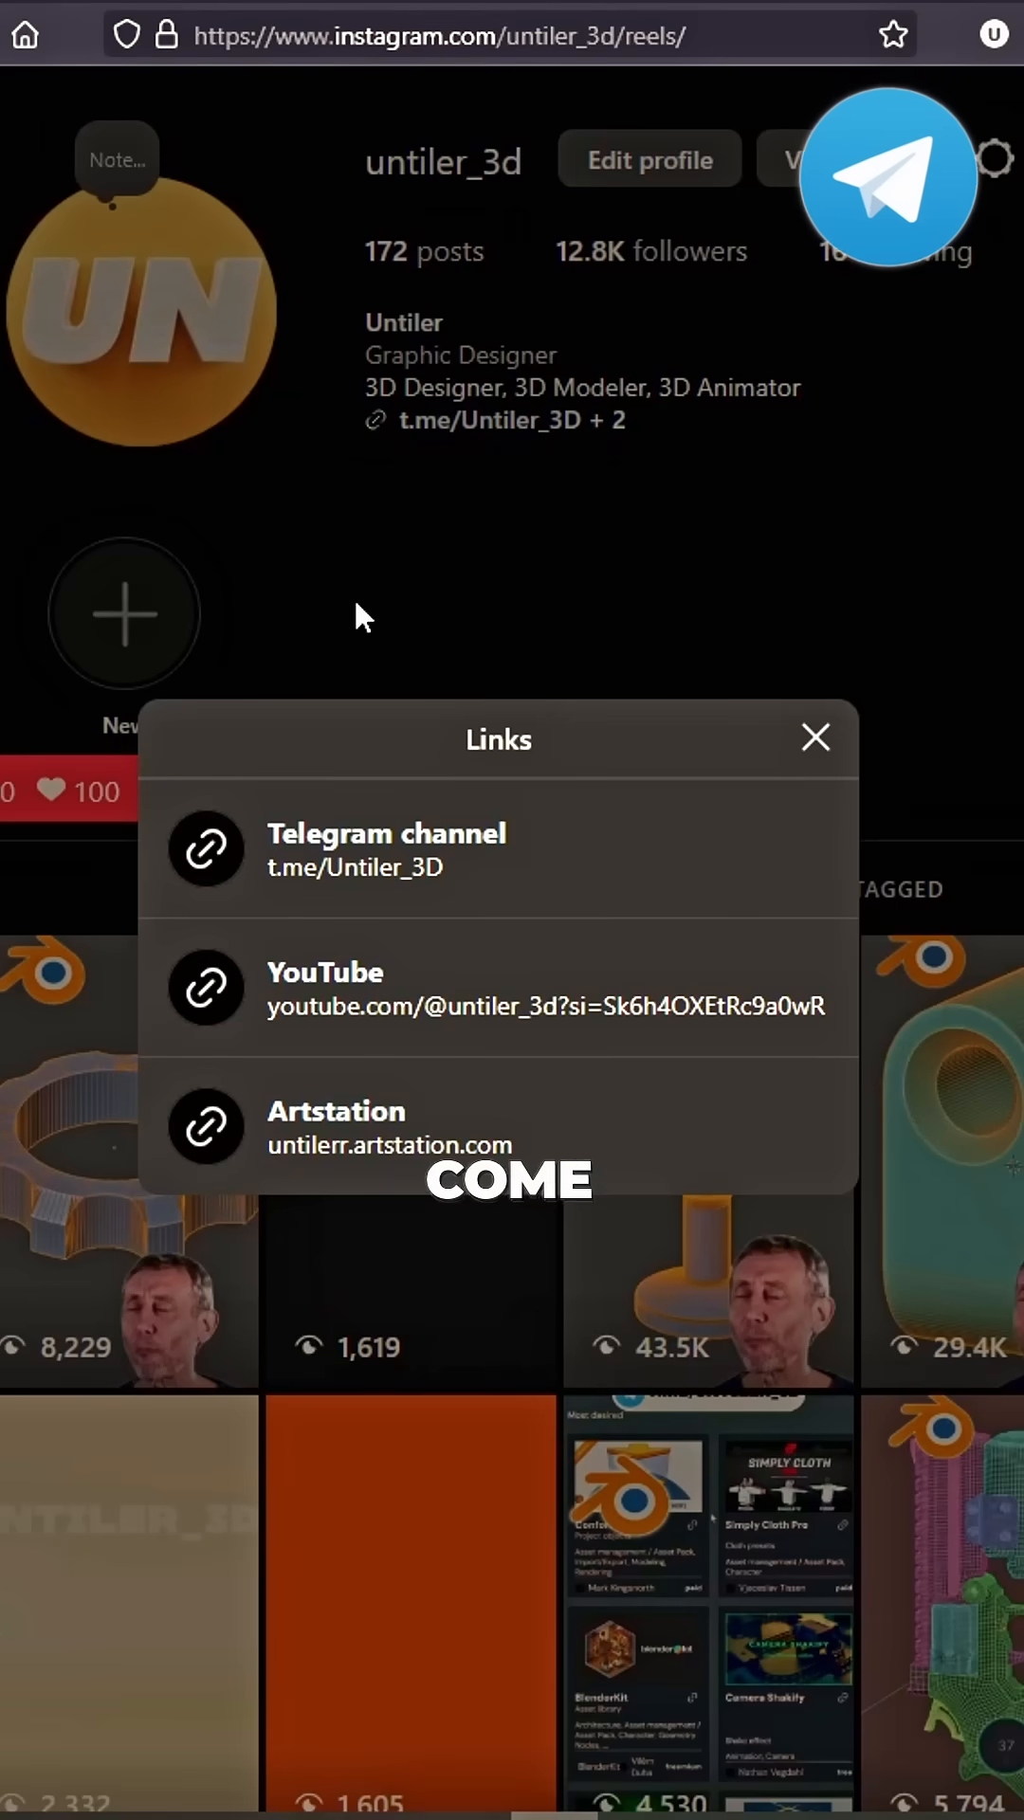
pyautogui.click(387, 847)
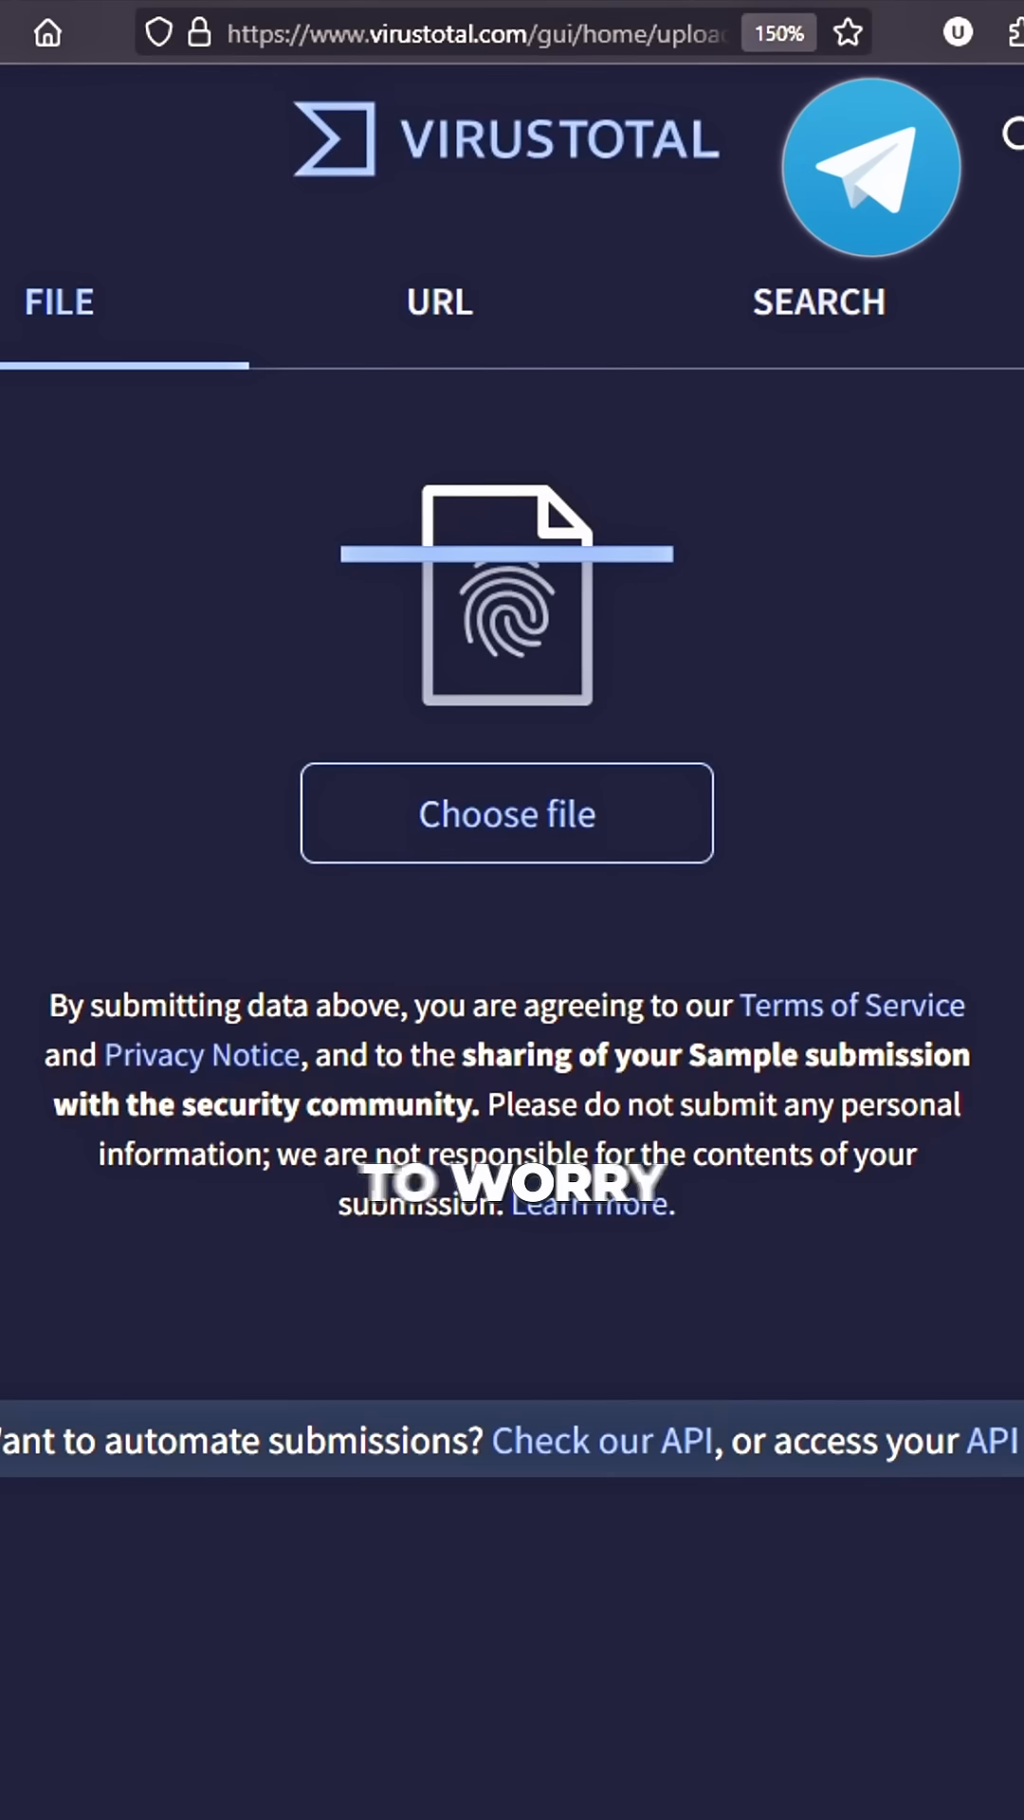
# Upload the add-on file to VirusTotal and view the all-undetected vendor results.
pyautogui.click(504, 813)
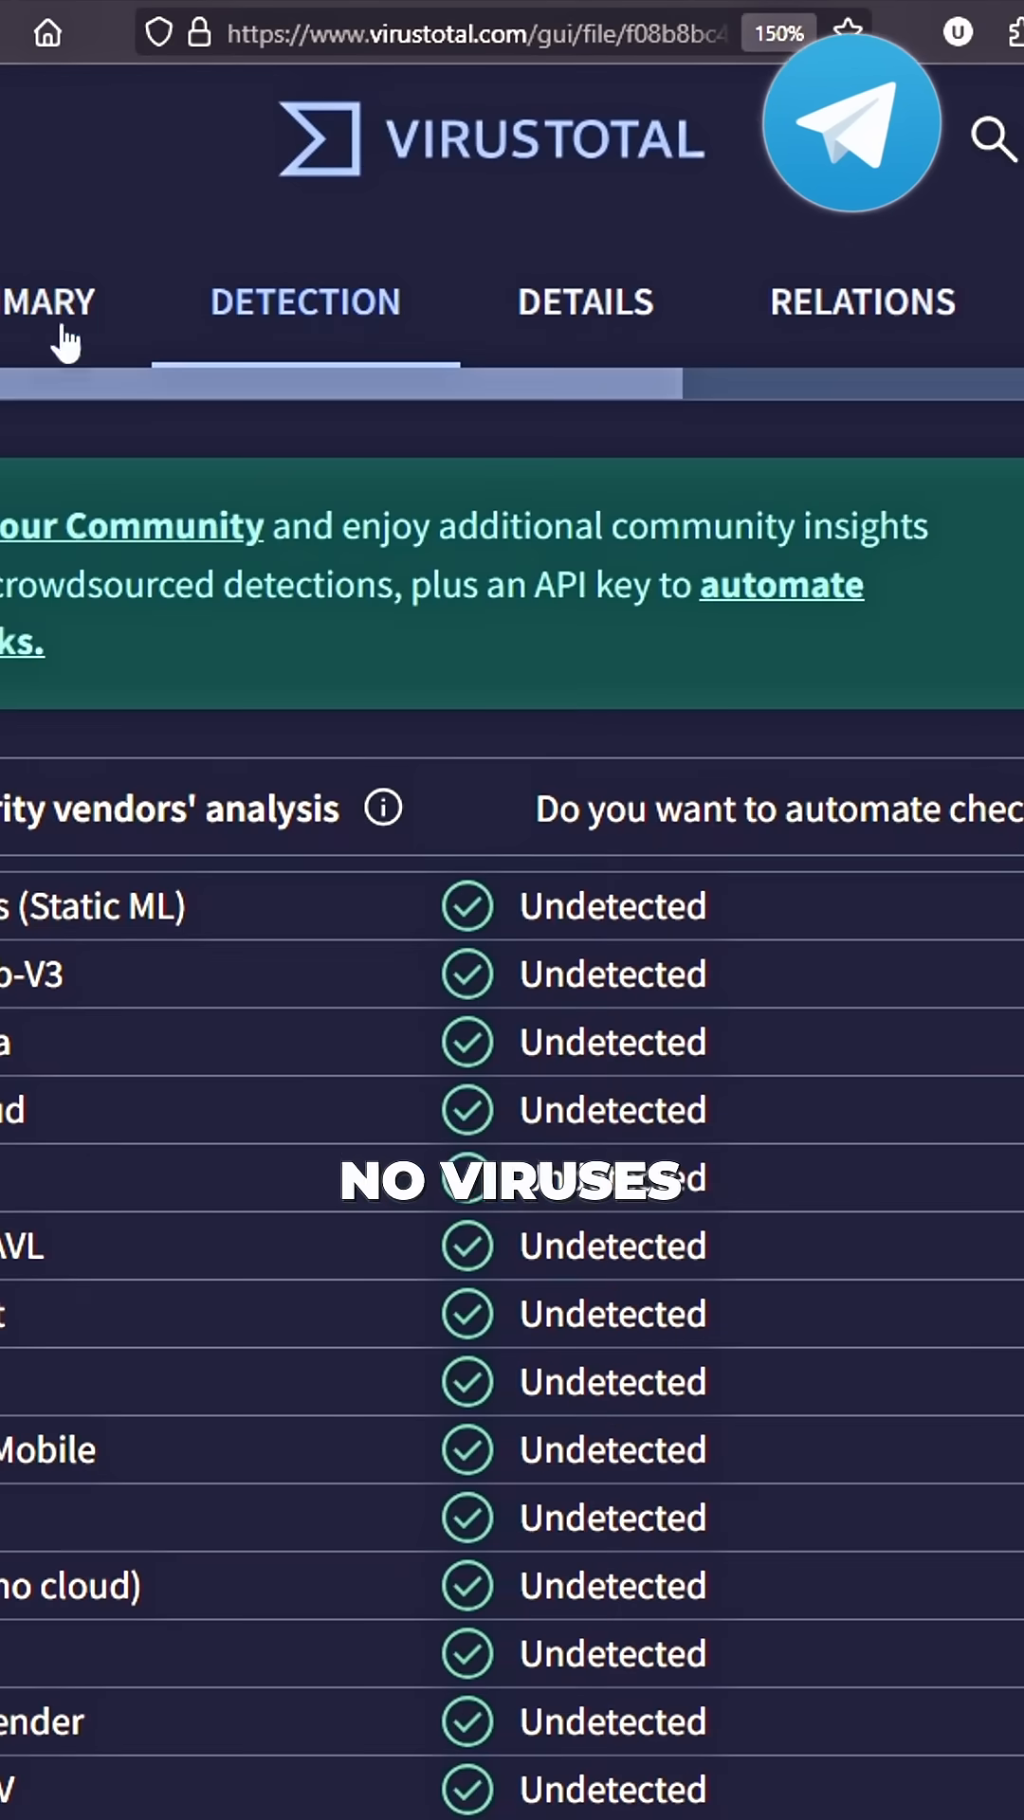